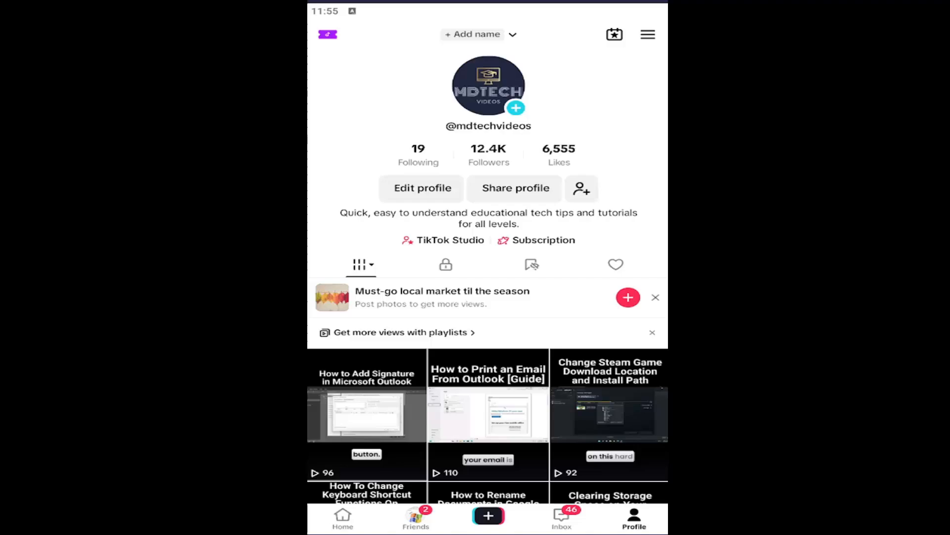
{"action": "mouse_move", "coordinate": [443, 225]}
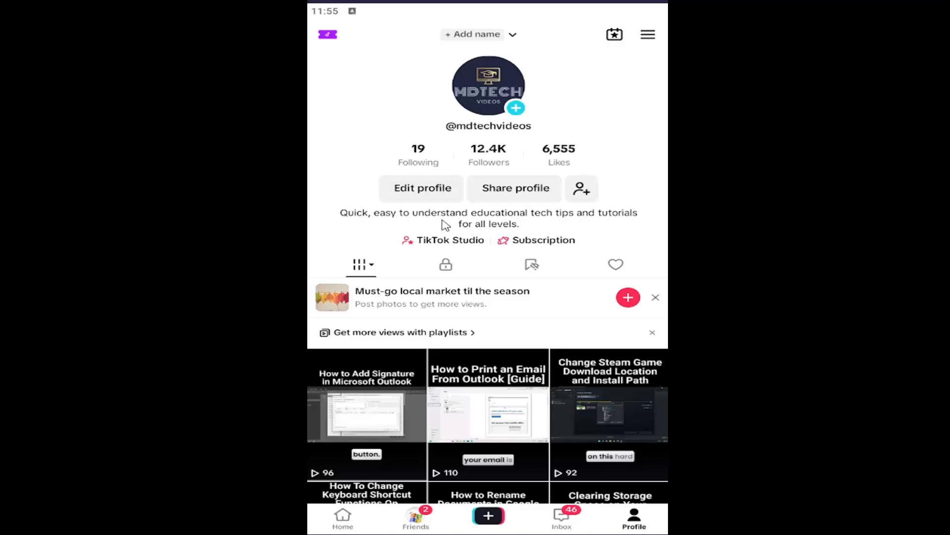
{"action": "mouse_move", "coordinate": [643, 528]}
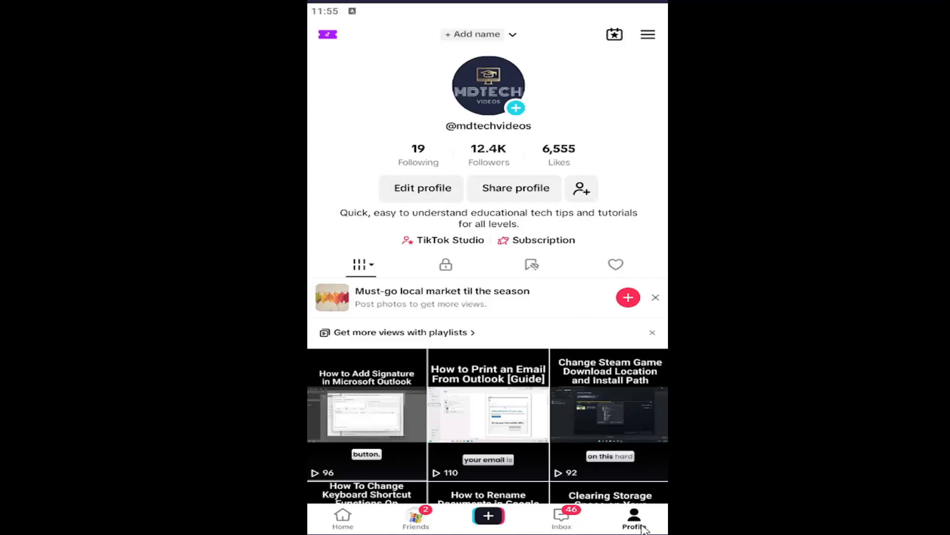
{"action": "mouse_move", "coordinate": [633, 488]}
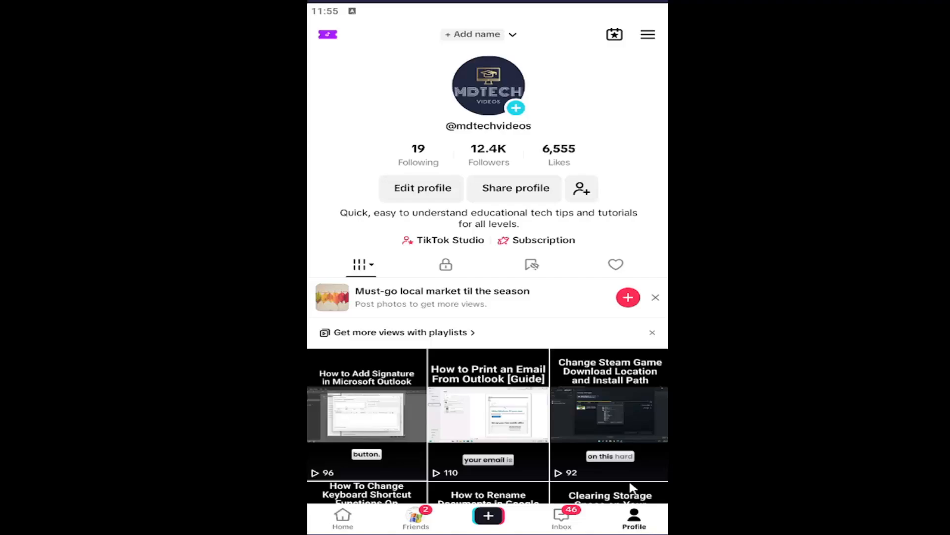
{"action": "mouse_move", "coordinate": [647, 34]}
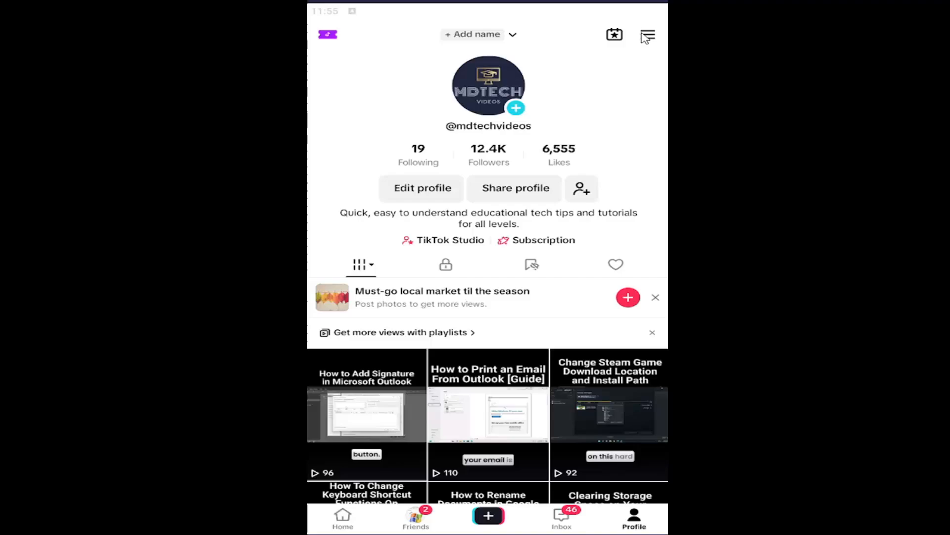
Step: Reach the Settings and privacy page from the profile's menu
{"action": "left_click", "coordinate": [647, 34]}
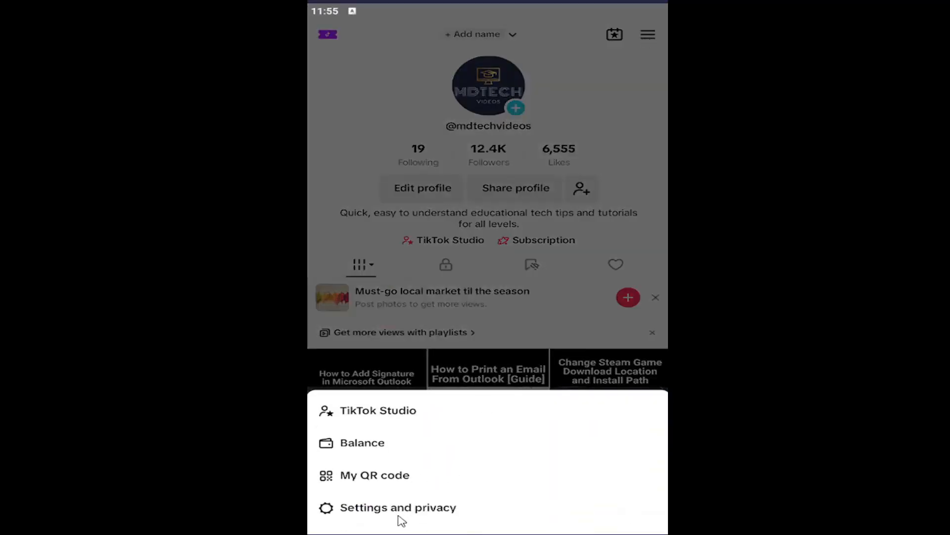
{"action": "left_click", "coordinate": [398, 507]}
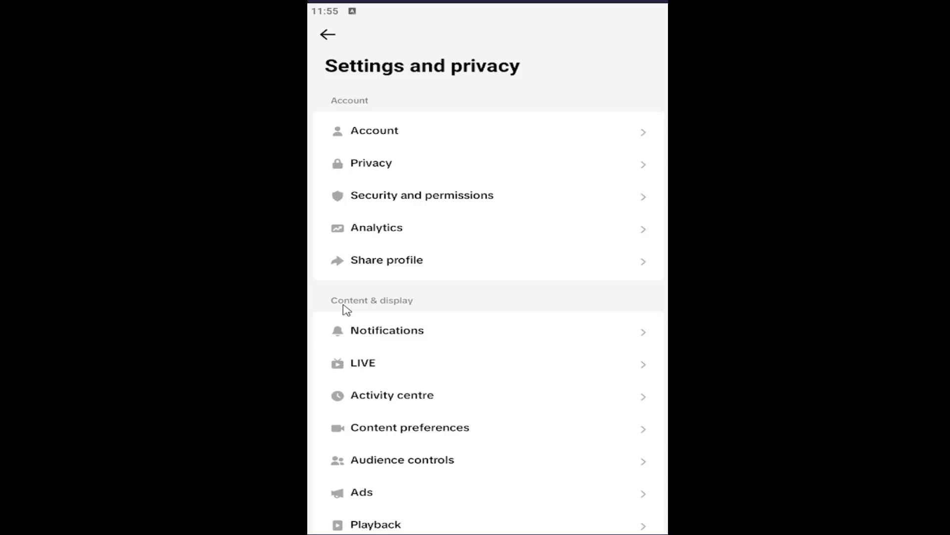
Step: Switch the Direct messages preview toggle off in Notifications settings
{"action": "left_click", "coordinate": [387, 330]}
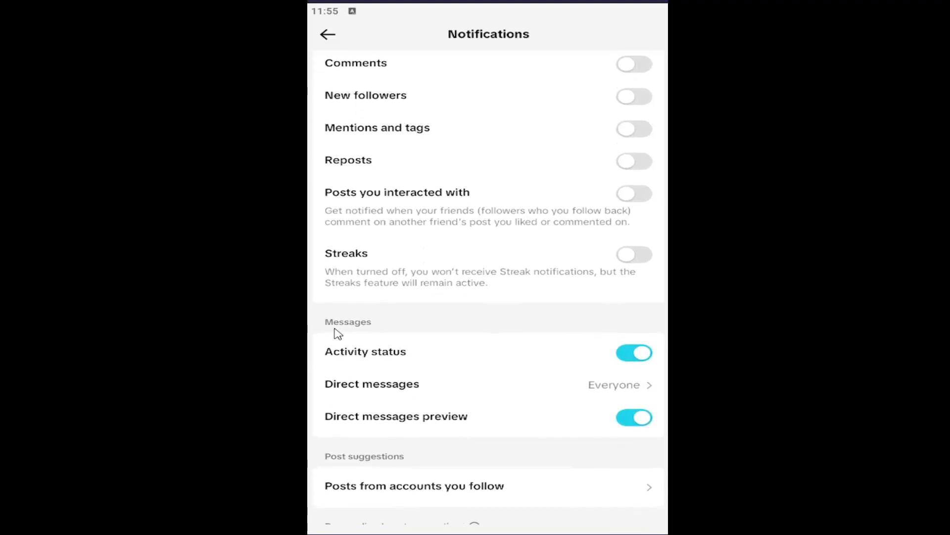
{"action": "scroll", "scroll_direction": "down", "scroll_amount": 3}
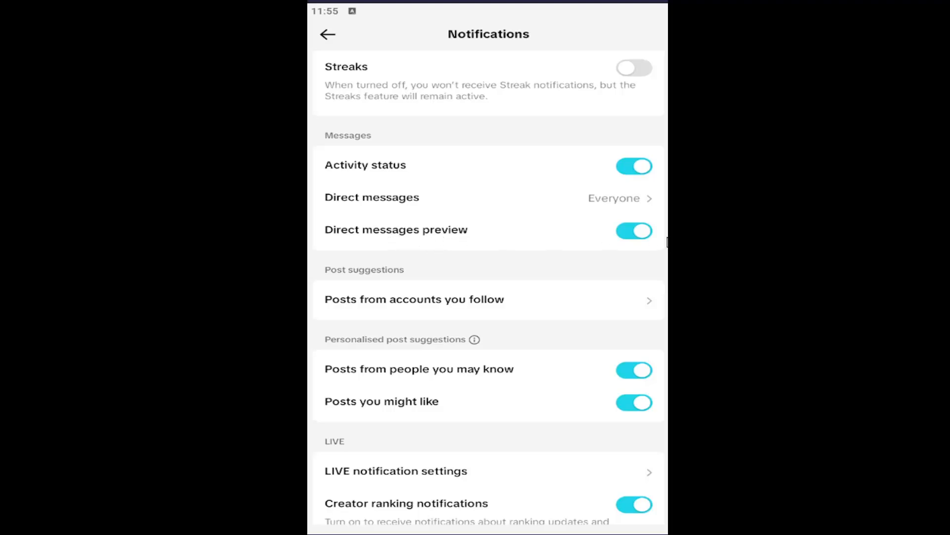
{"action": "left_click", "coordinate": [634, 231]}
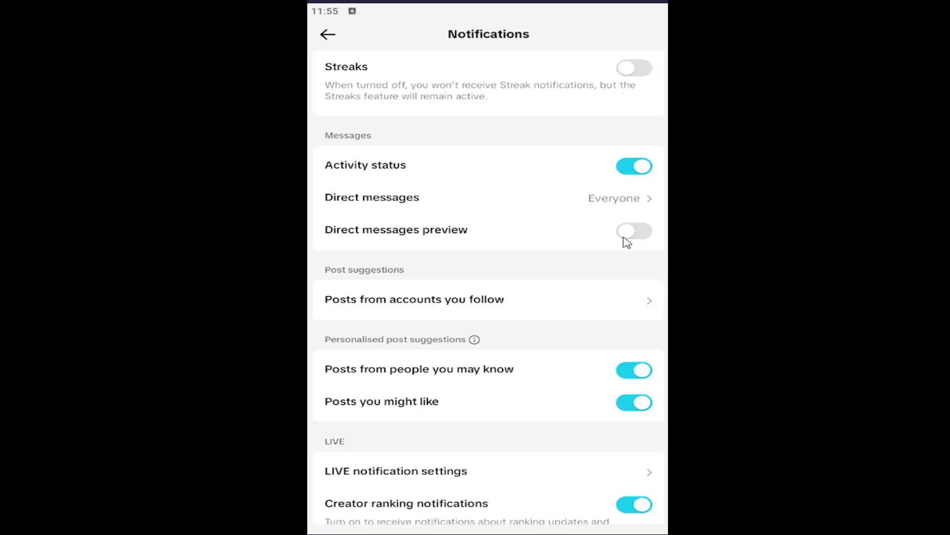
{"action": "mouse_move", "coordinate": [661, 220]}
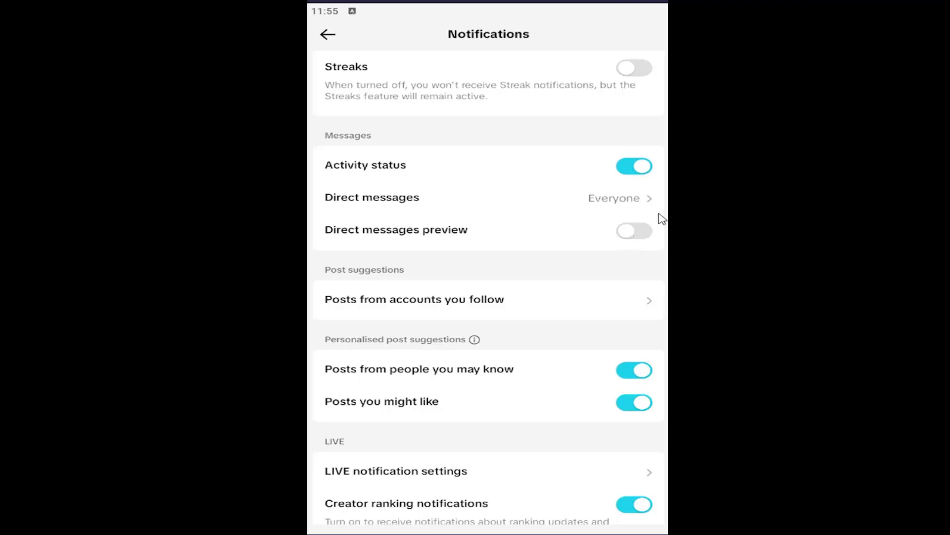
{"action": "mouse_move", "coordinate": [401, 16]}
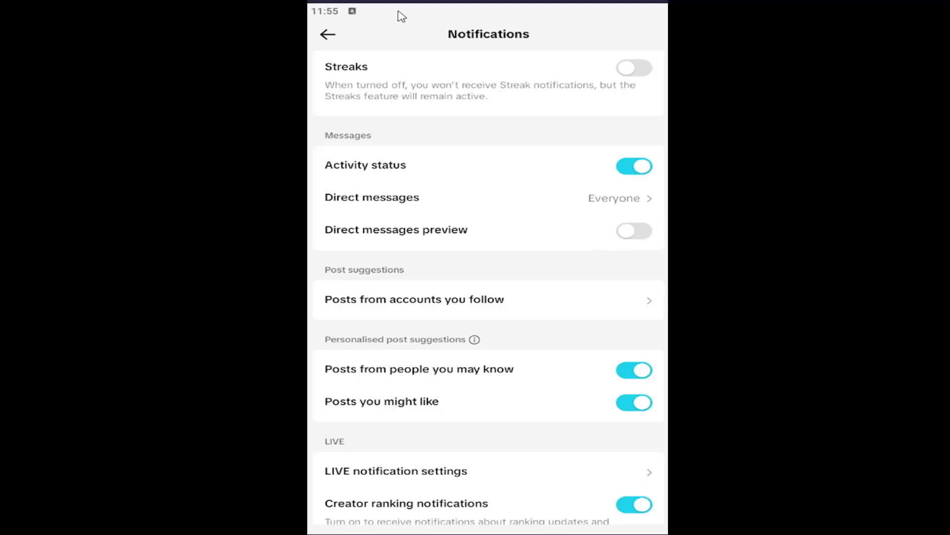
Step: Return from notification settings back to the profile page
{"action": "left_click", "coordinate": [327, 34]}
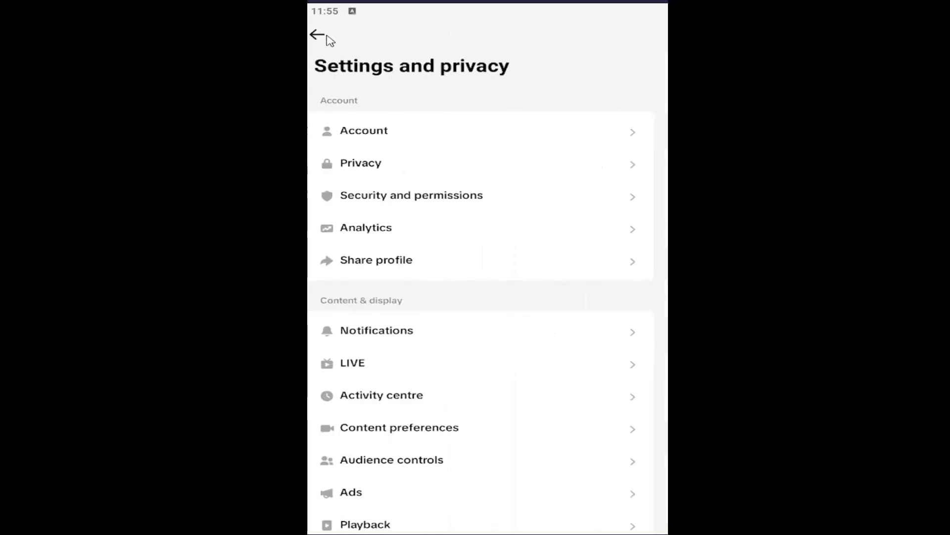
{"action": "left_click", "coordinate": [314, 34]}
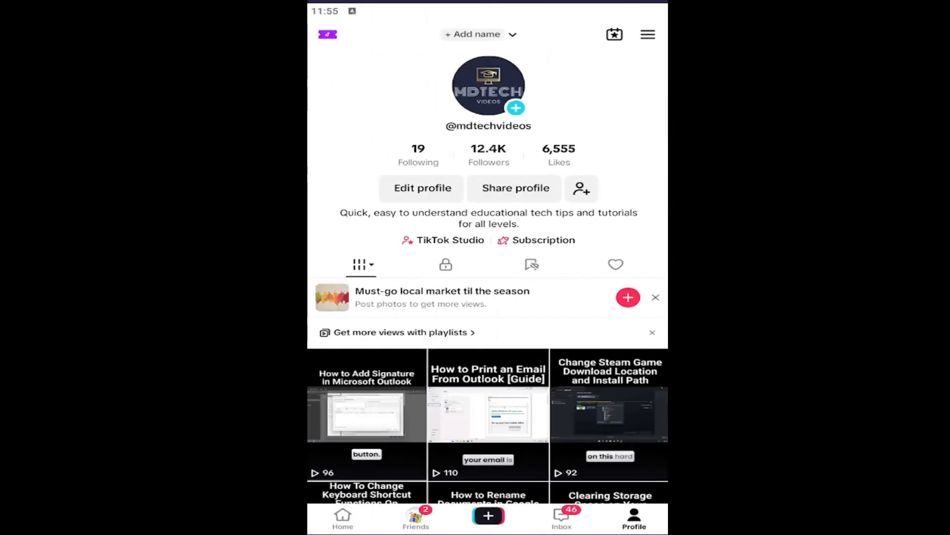